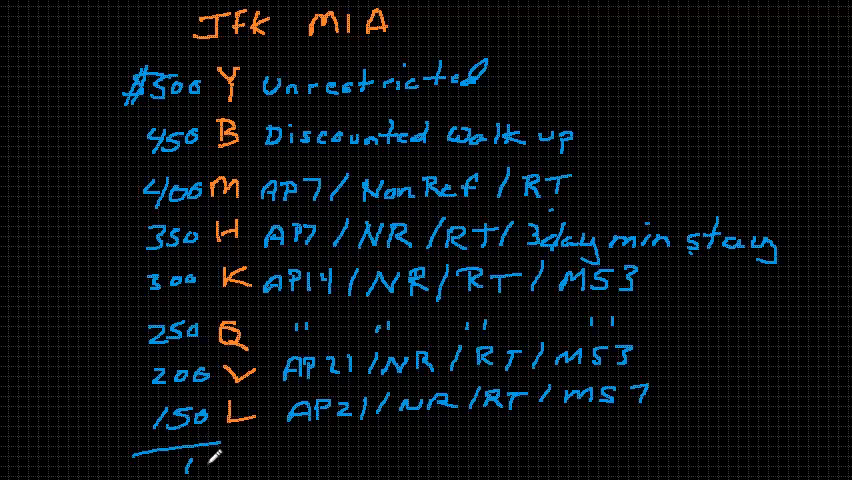
text(5129)
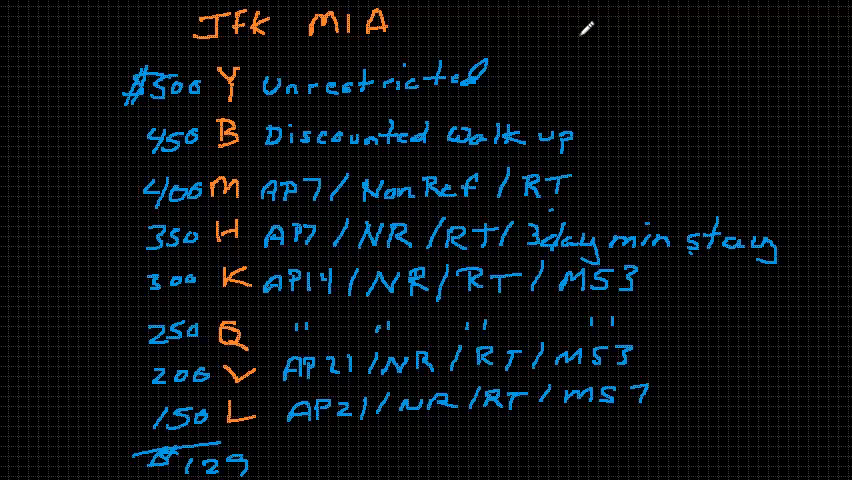
mouse_move(618, 52)
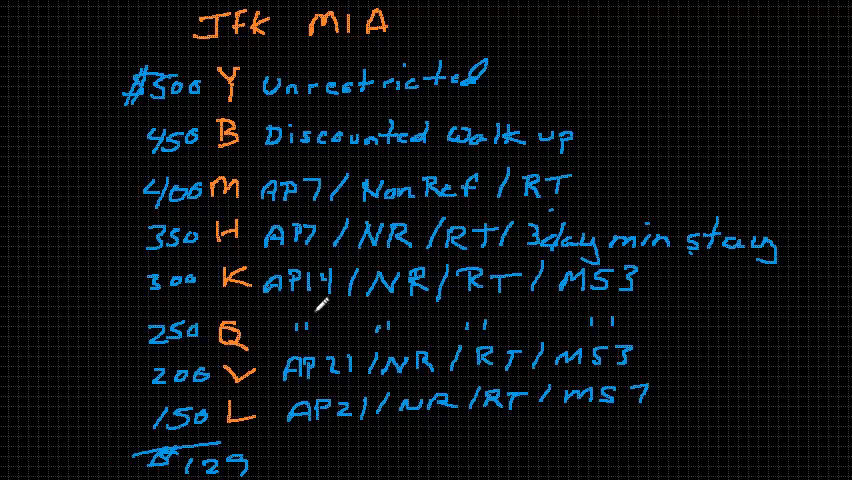
mouse_move(260, 104)
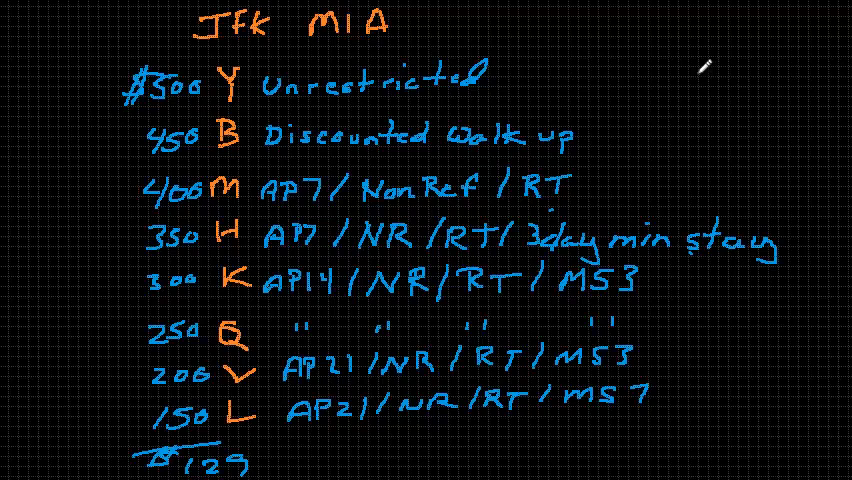
mouse_move(178, 40)
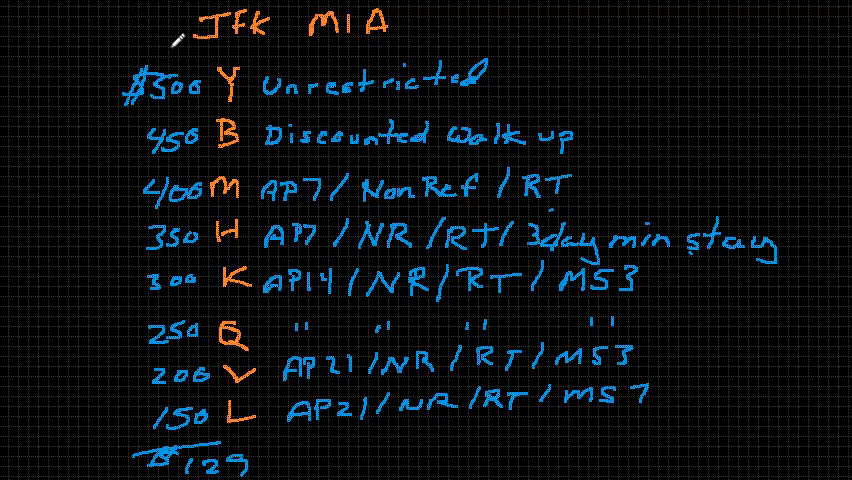